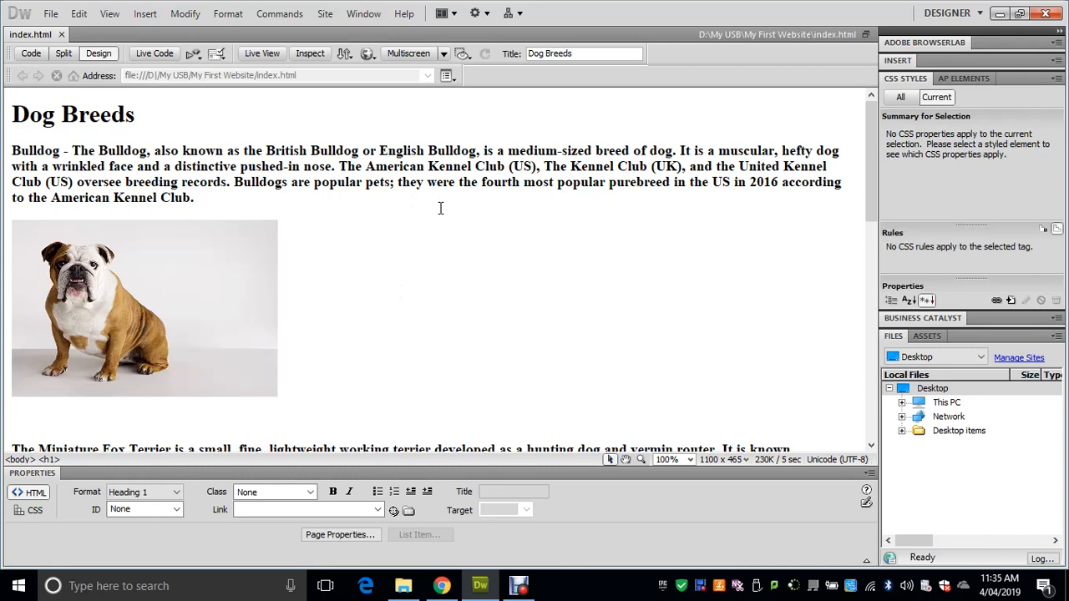
# Step: Place the cursor at the end of the Bulldog paragraph to start a new line
pyautogui.click(18, 114)
pyautogui.write('More information can be')
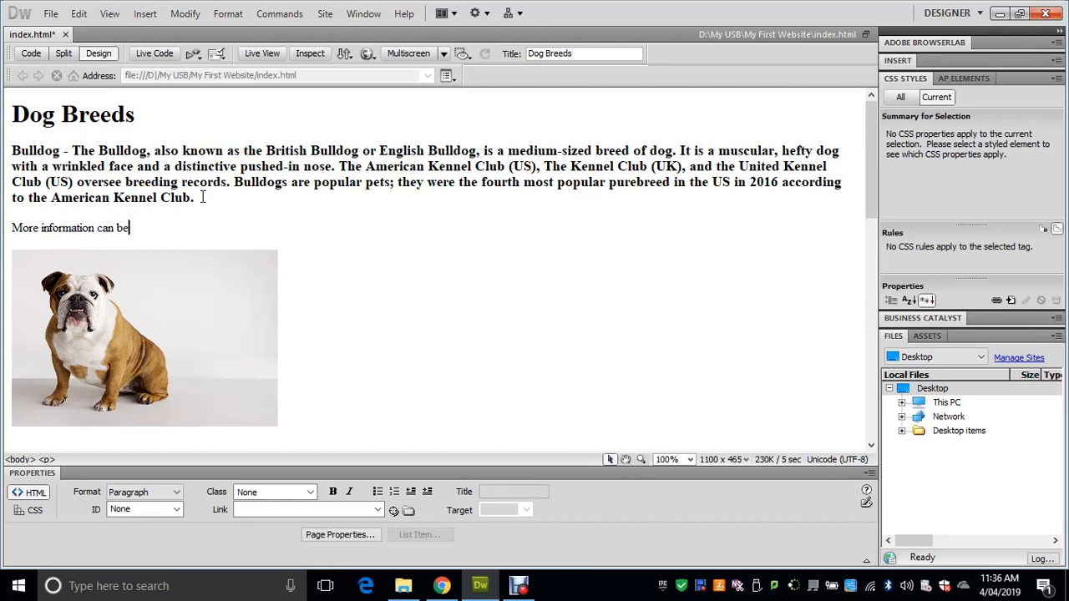
# Step: Complete the line with "found here." and select the word "here" for linking
pyautogui.write('found')
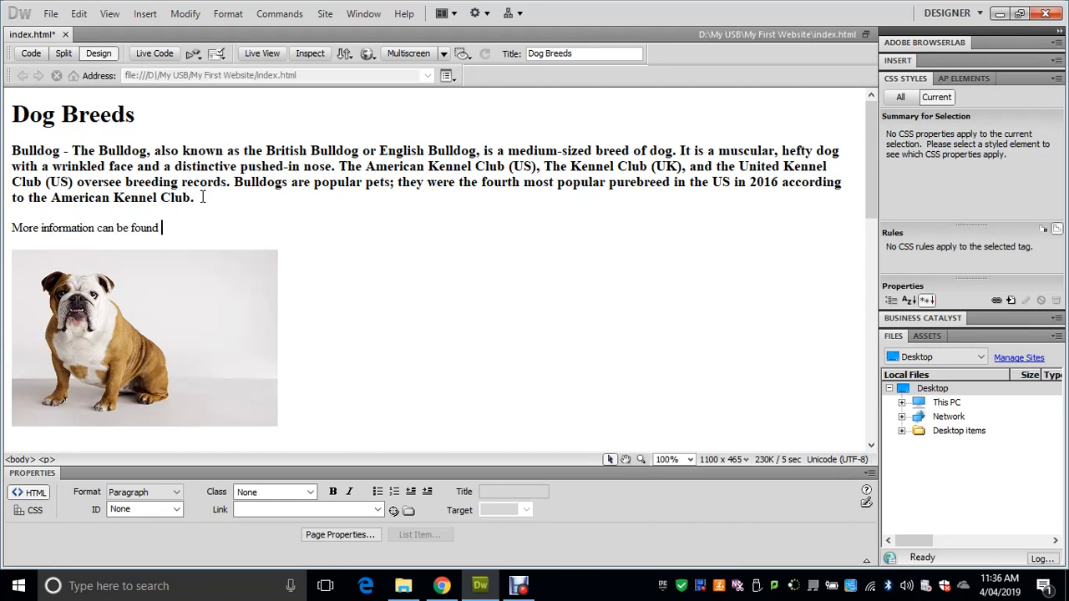
pyautogui.write('here.')
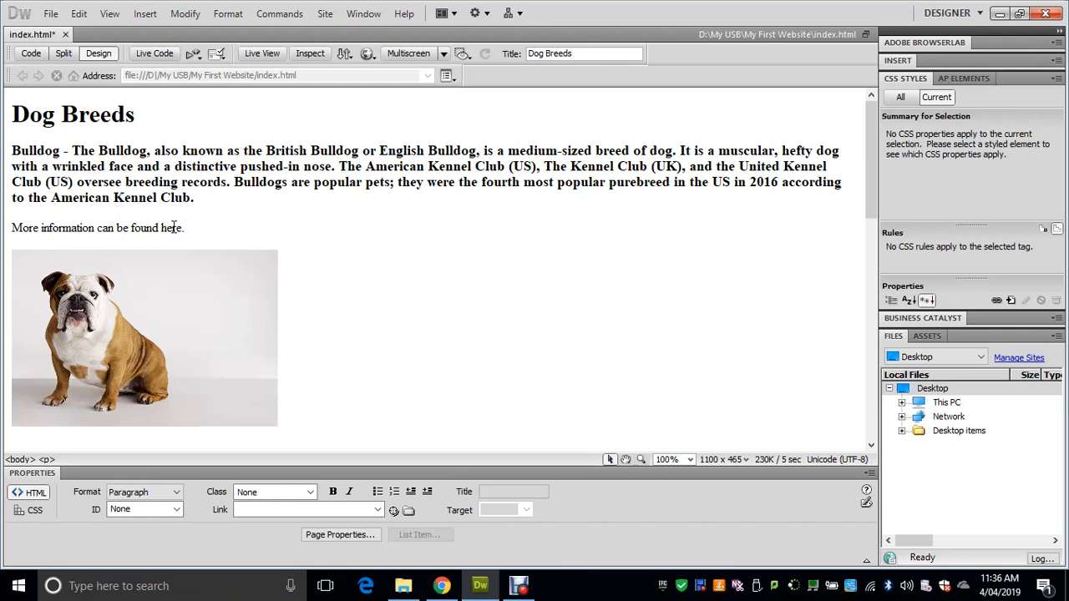
pyautogui.doubleClick(177, 227)
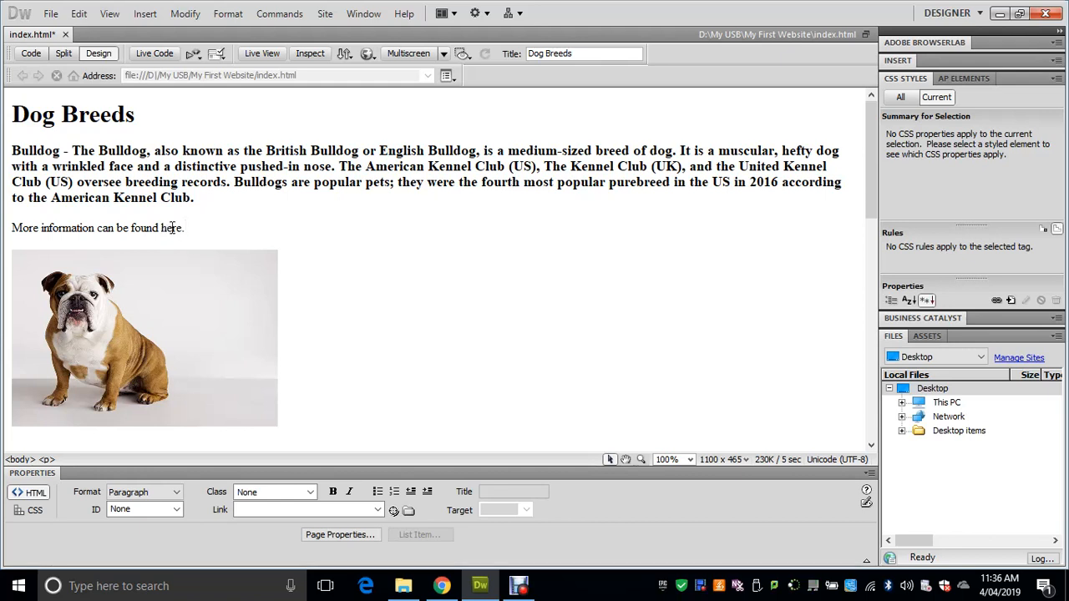
pyautogui.doubleClick(171, 227)
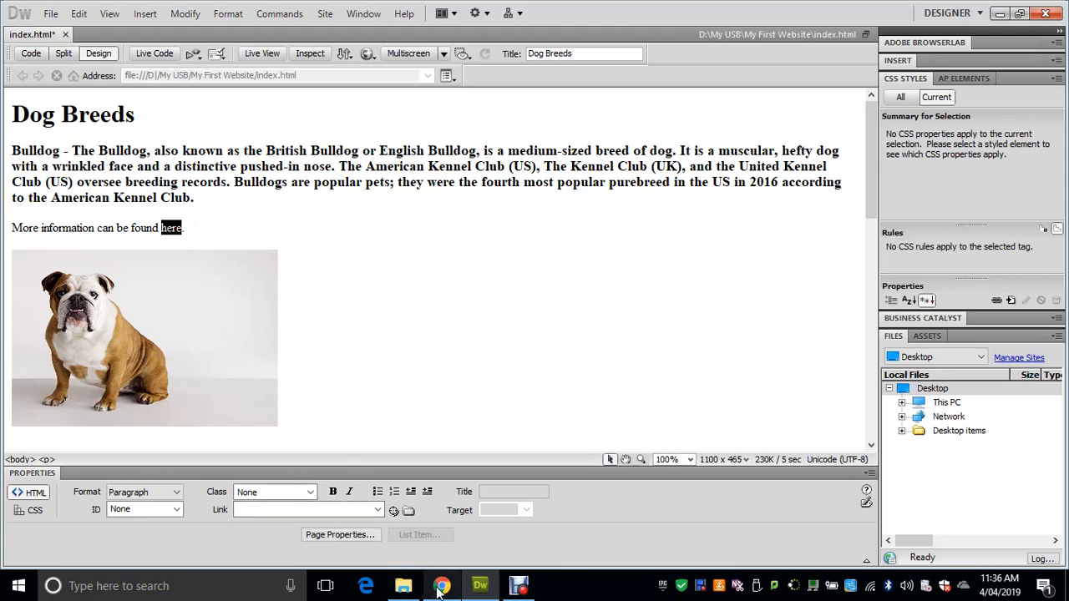
# Step: Search Chrome for "bulldog wiki" and open the Bulldog - Wikipedia result
pyautogui.click(438, 586)
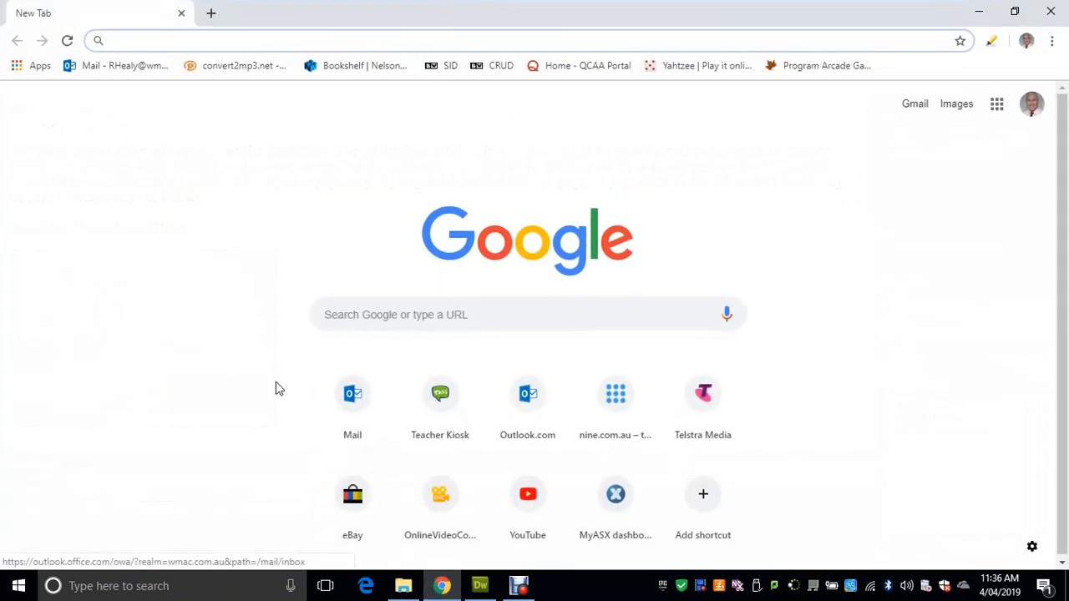
pyautogui.write('bulldog wiki')
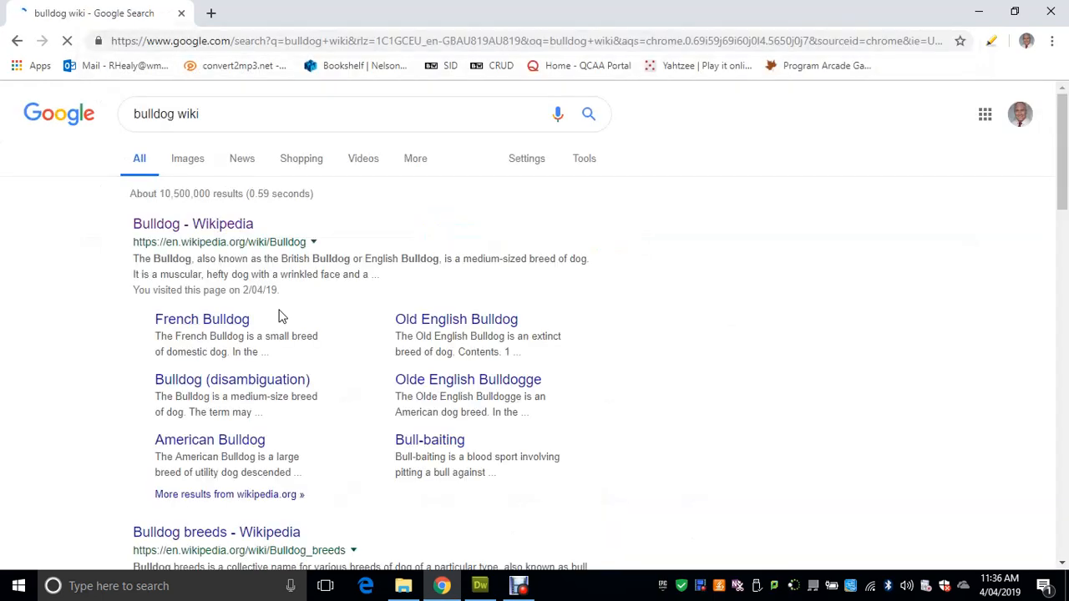
pyautogui.moveTo(230, 227)
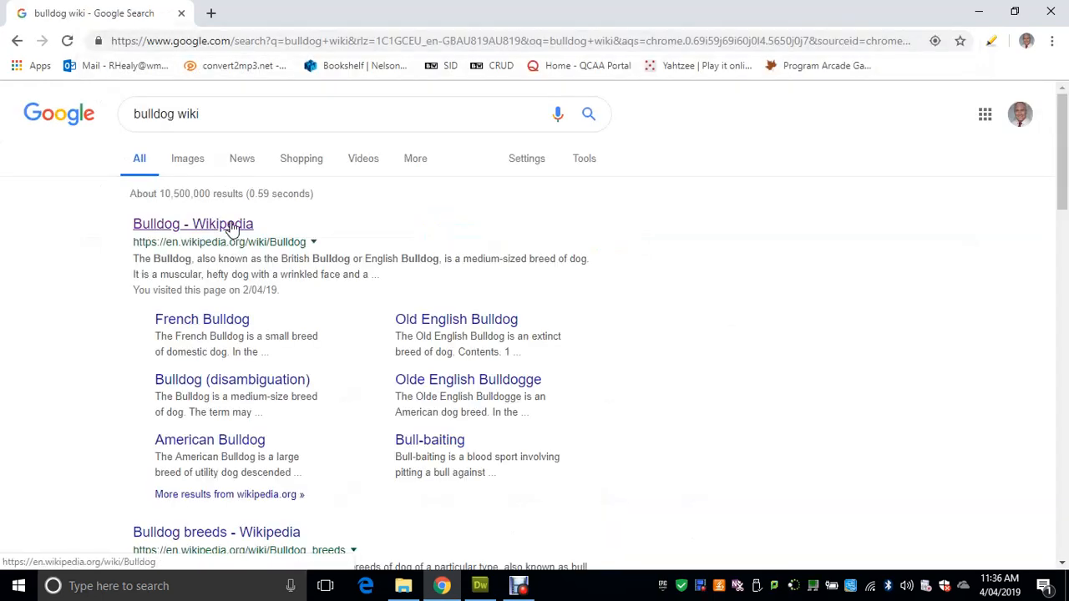
pyautogui.click(193, 223)
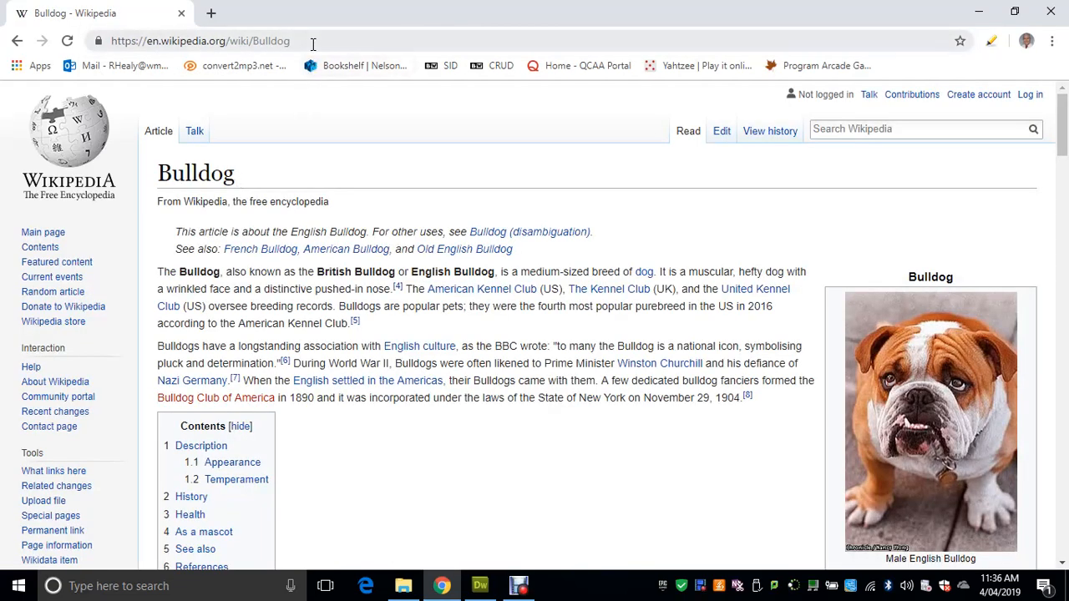
pyautogui.moveTo(164, 55)
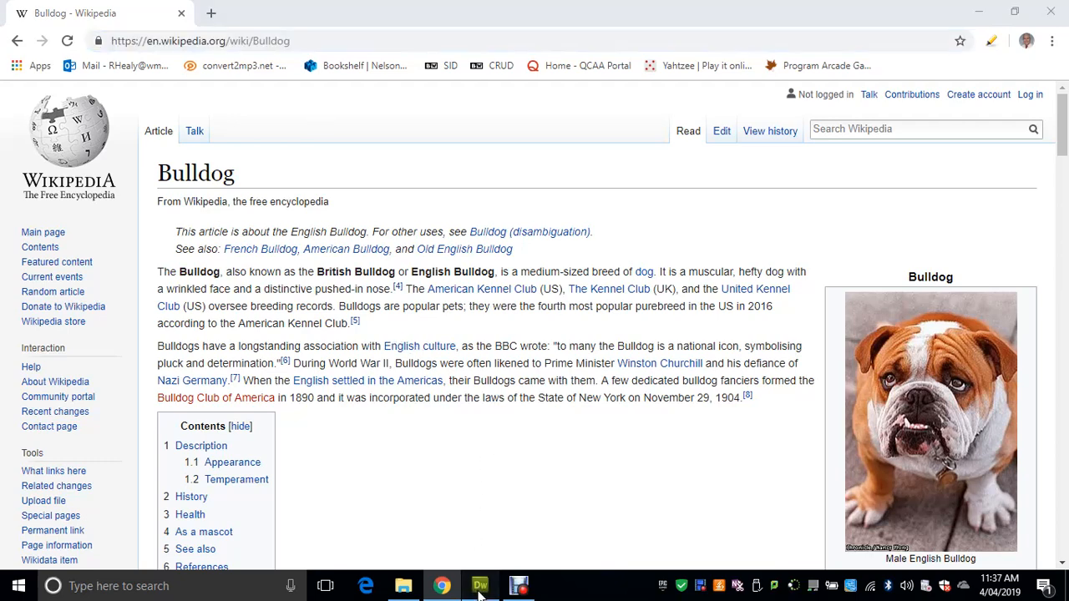
# Step: Apply the pasted Wikipedia Bulldog URL as the link on "here" and save
pyautogui.click(479, 585)
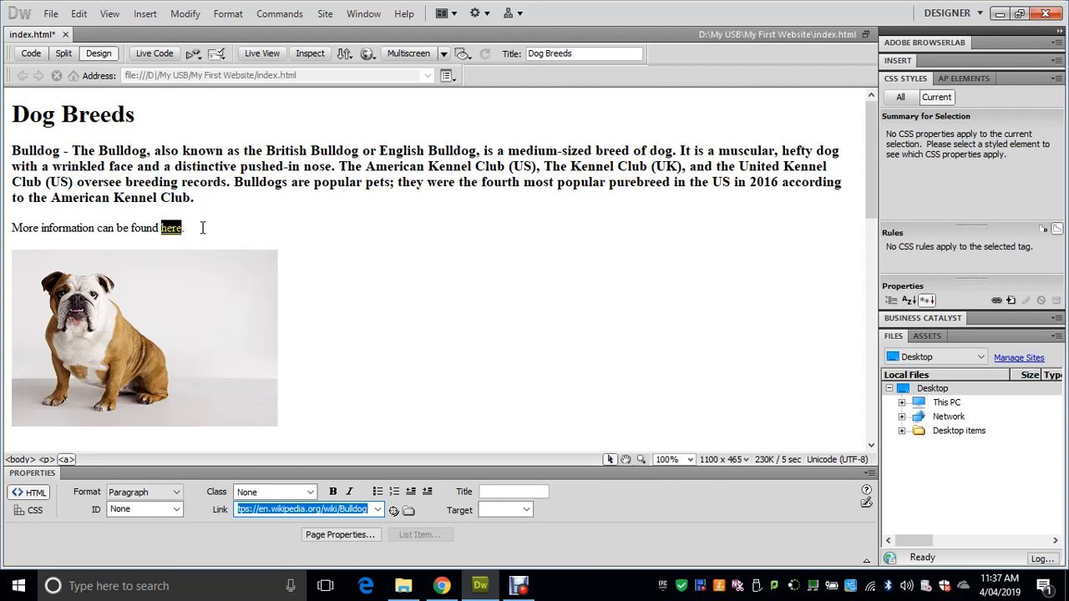
pyautogui.click(231, 234)
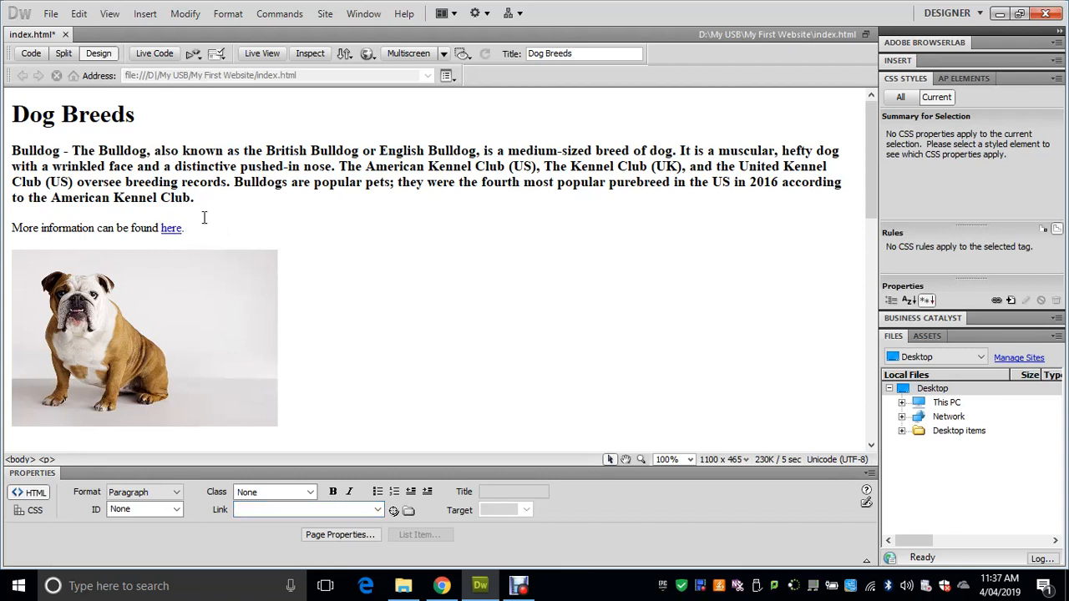
pyautogui.click(185, 228)
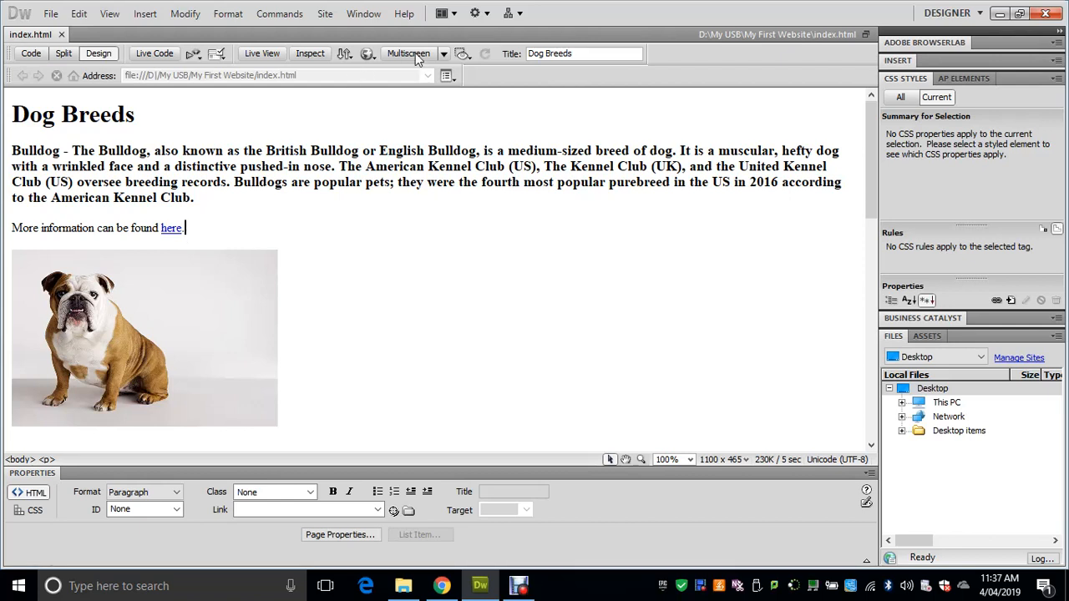
pyautogui.moveTo(367, 53)
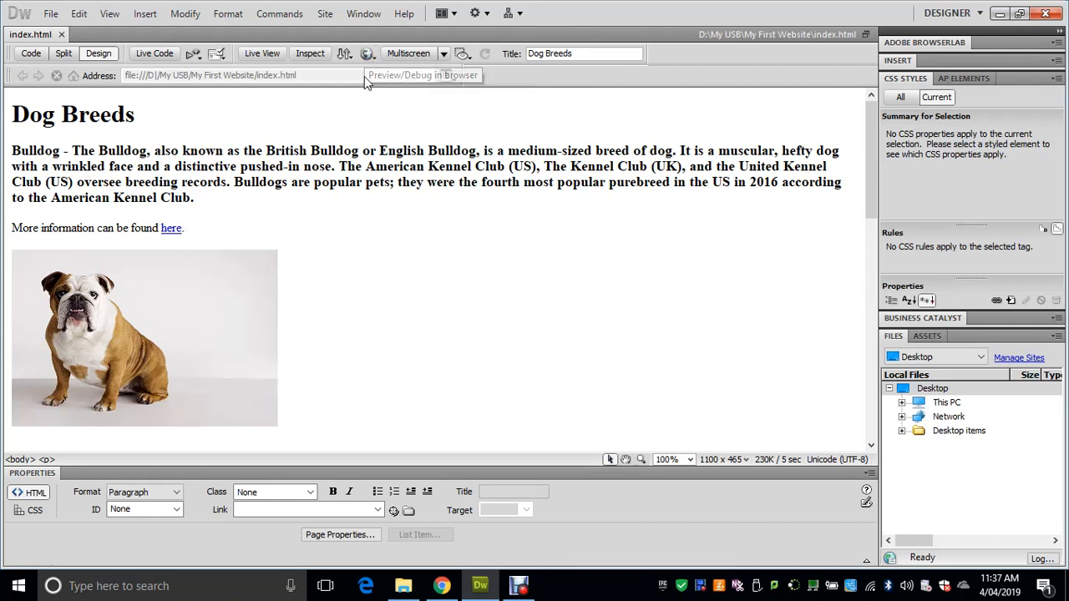
# Step: Preview the Dog Breeds page in Internet Explorer
pyautogui.click(364, 53)
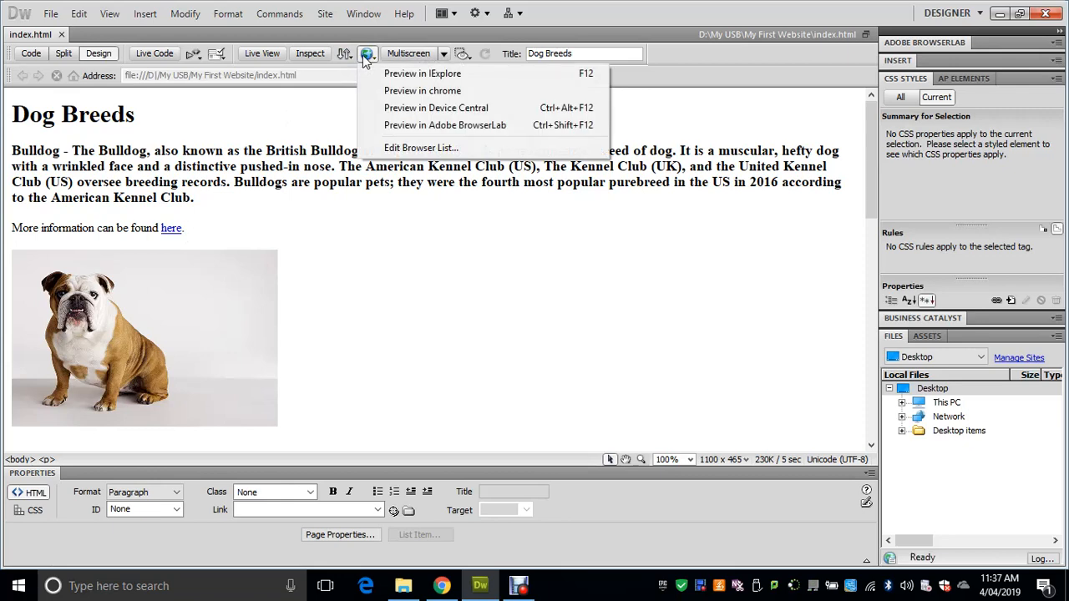
pyautogui.click(422, 74)
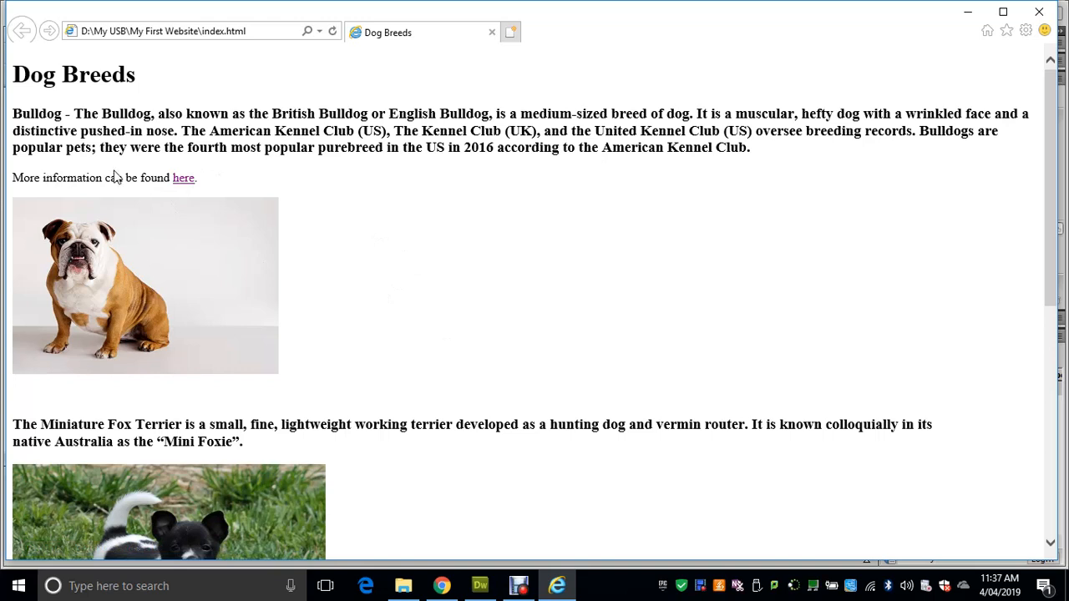
pyautogui.moveTo(184, 179)
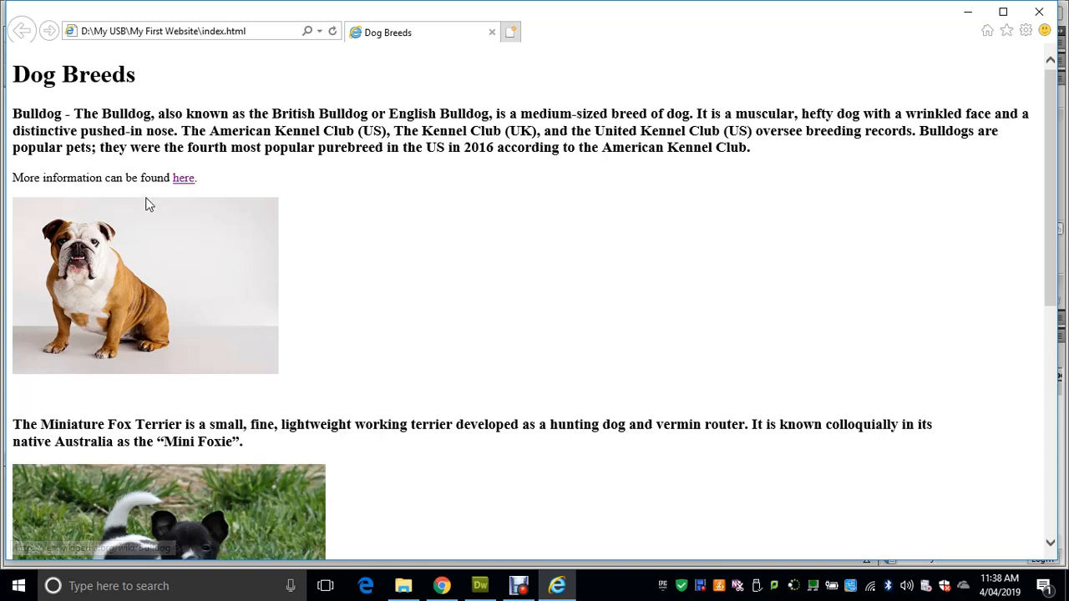
pyautogui.moveTo(182, 182)
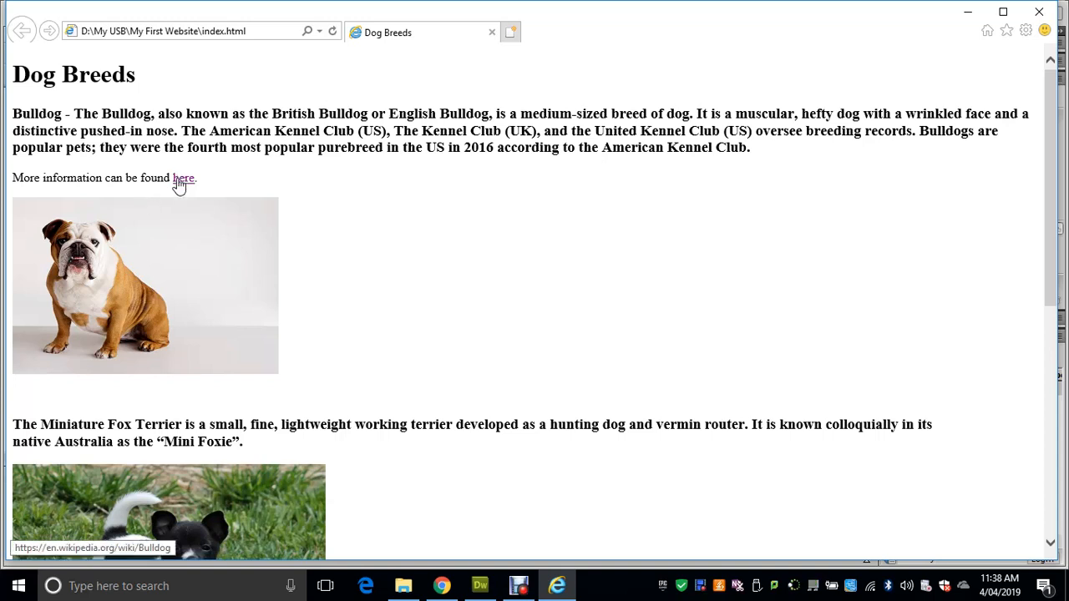
pyautogui.moveTo(163, 198)
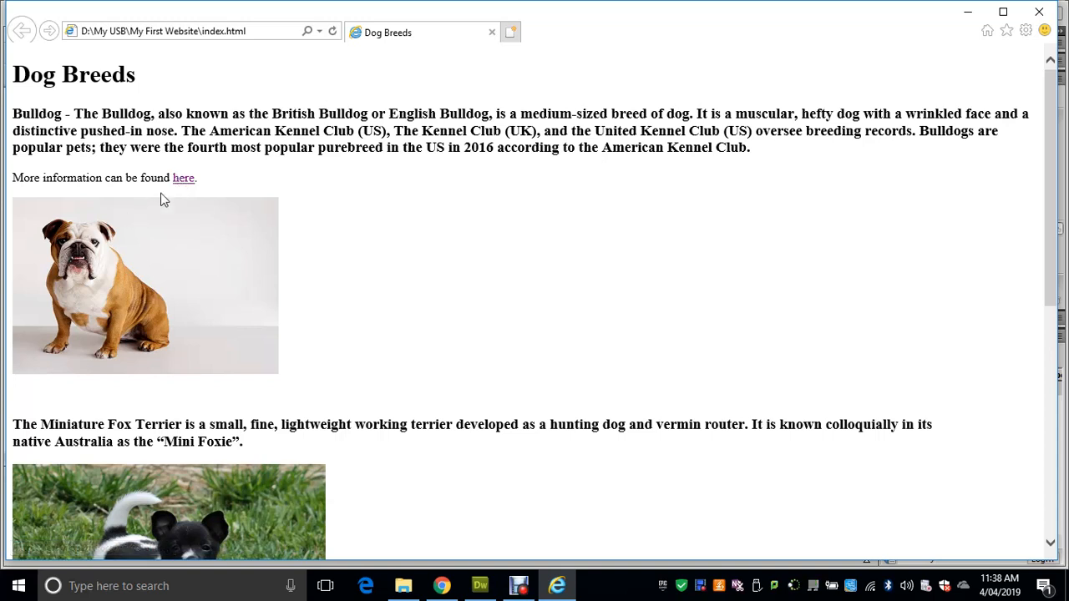
pyautogui.moveTo(183, 185)
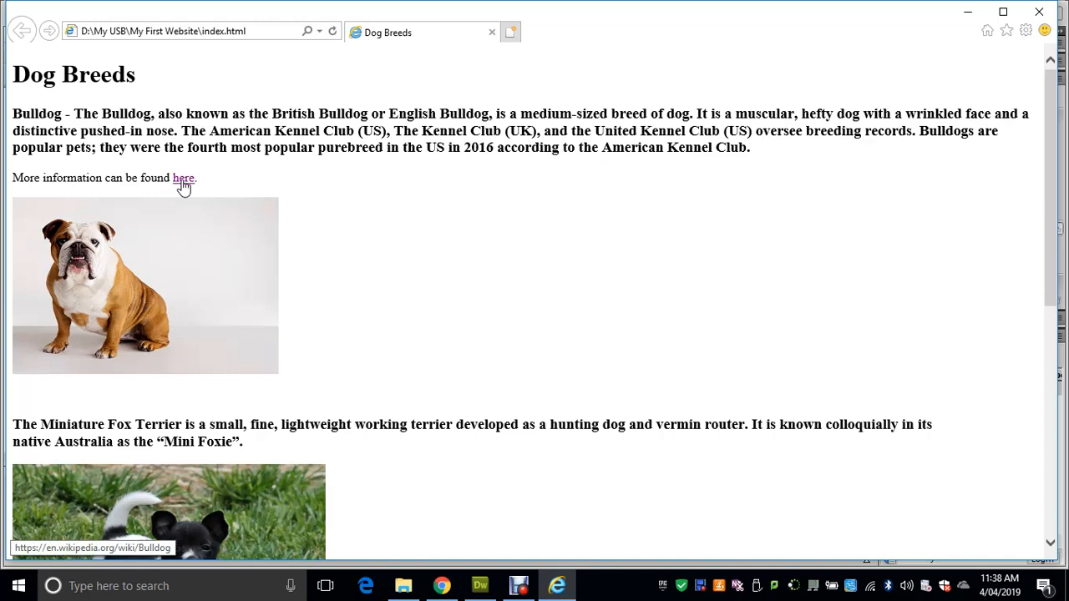
pyautogui.click(183, 178)
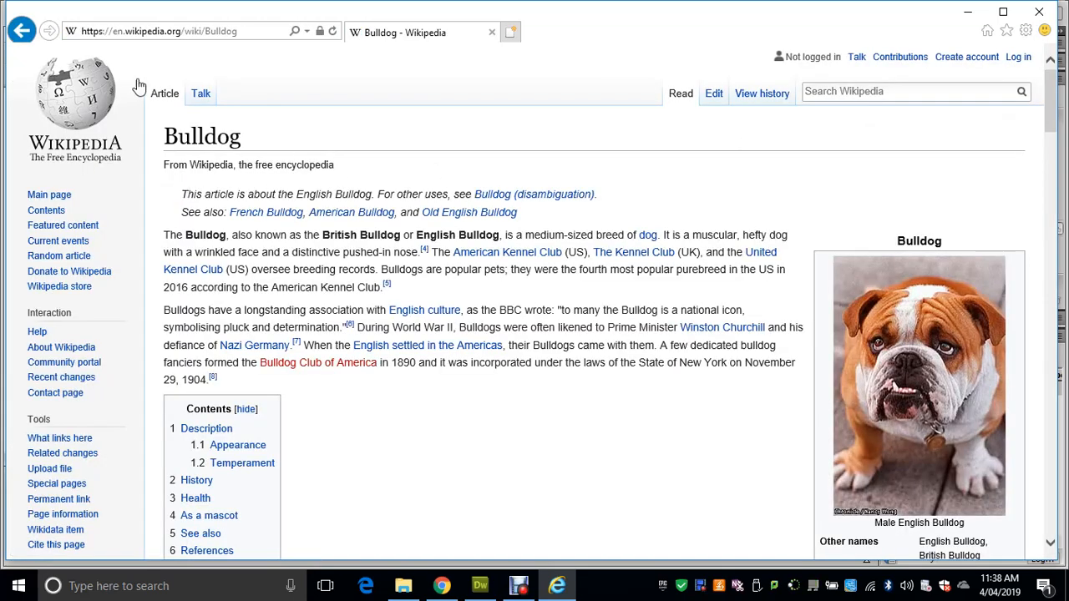
pyautogui.moveTo(20, 27)
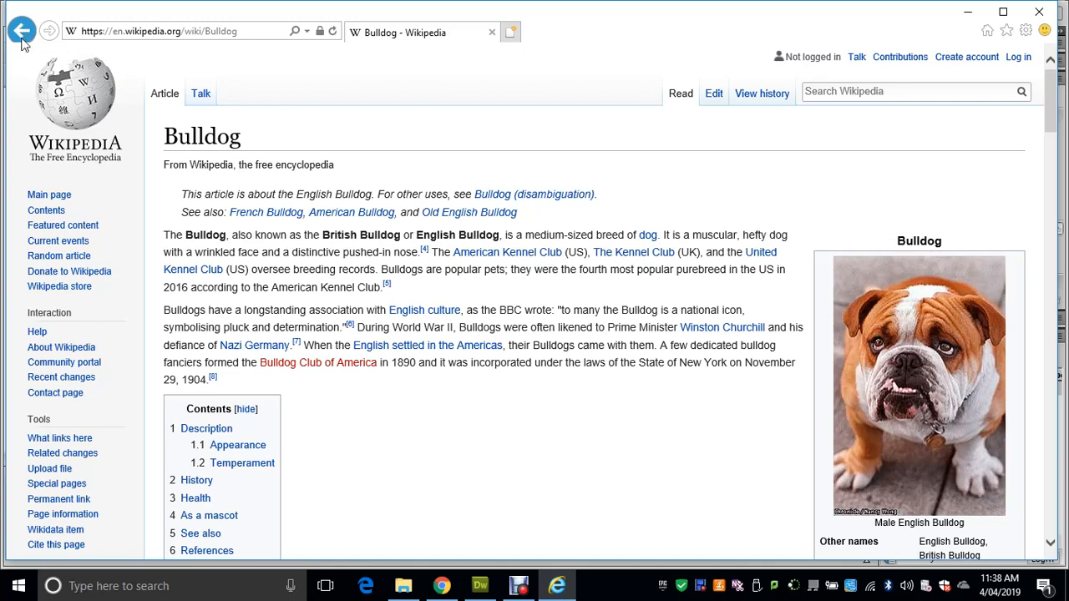
pyautogui.click(23, 29)
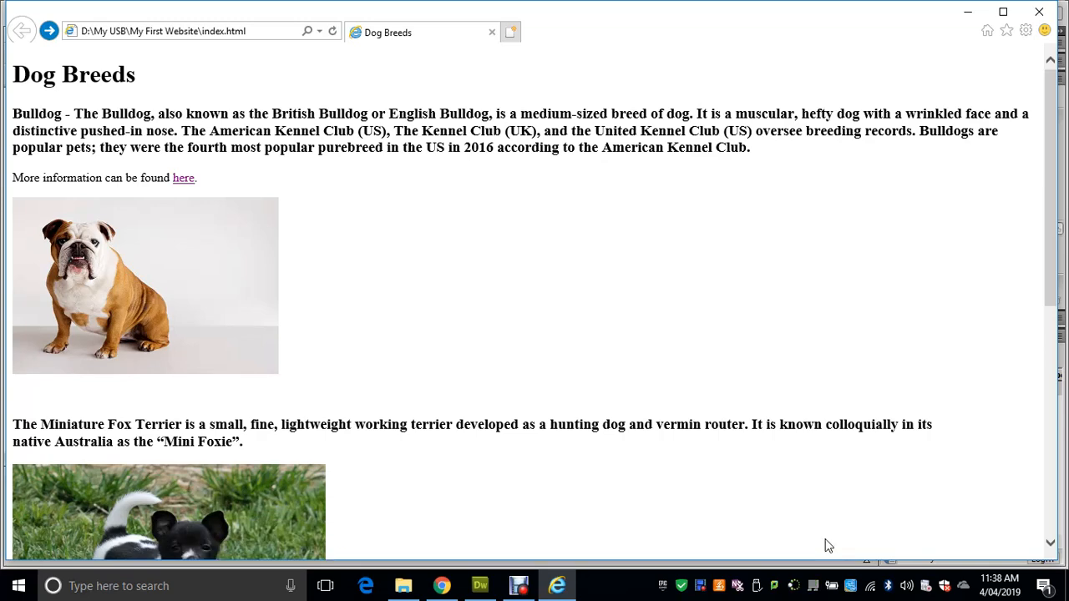
pyautogui.moveTo(647, 329)
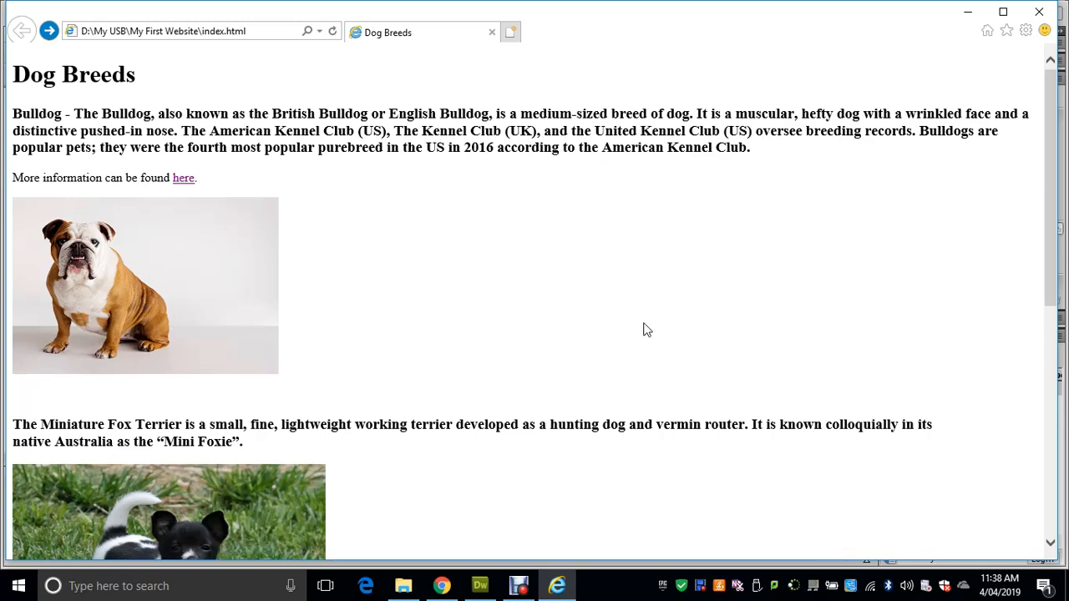
pyautogui.moveTo(1036, 445)
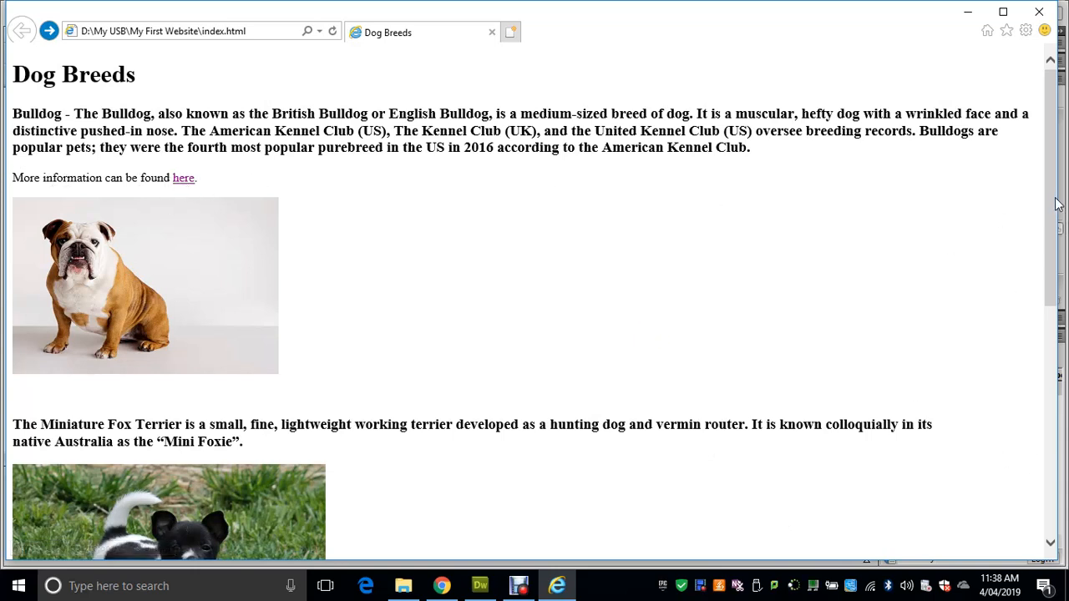
pyautogui.scroll(-3)
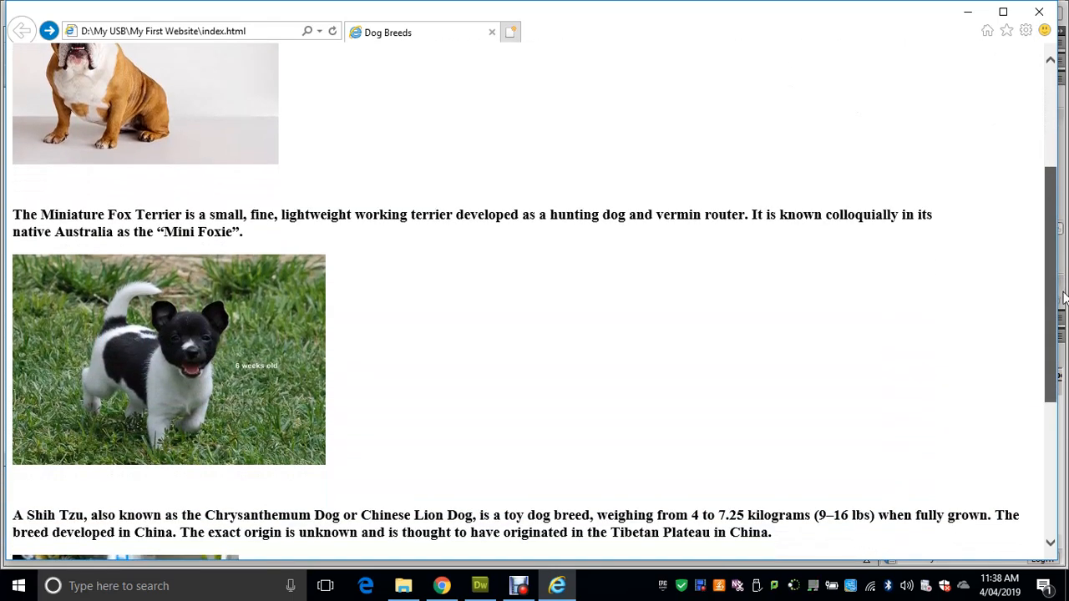
pyautogui.moveTo(1054, 269)
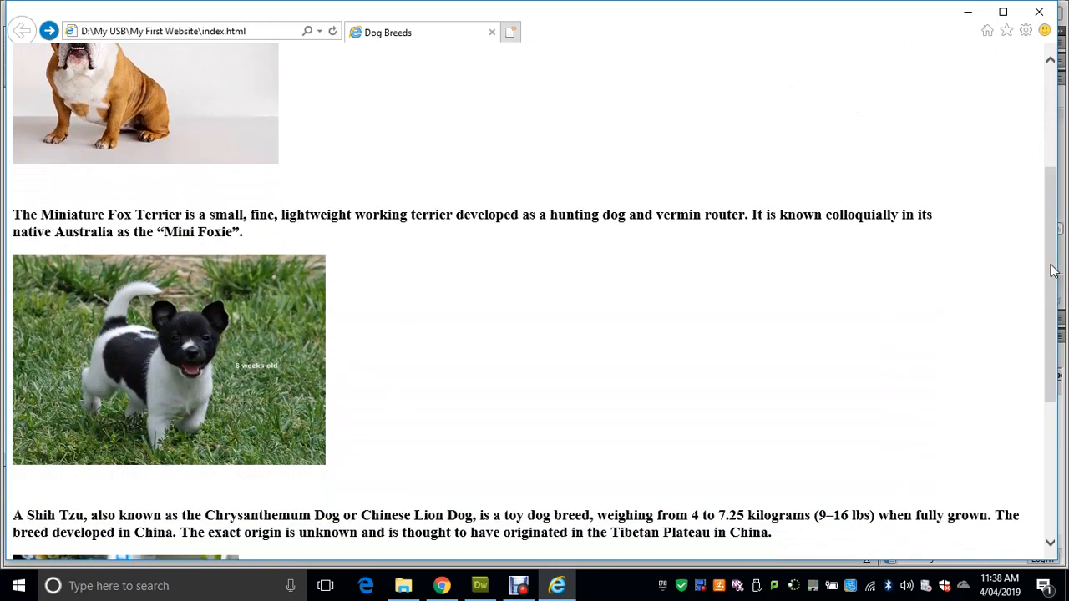
pyautogui.scroll(-3)
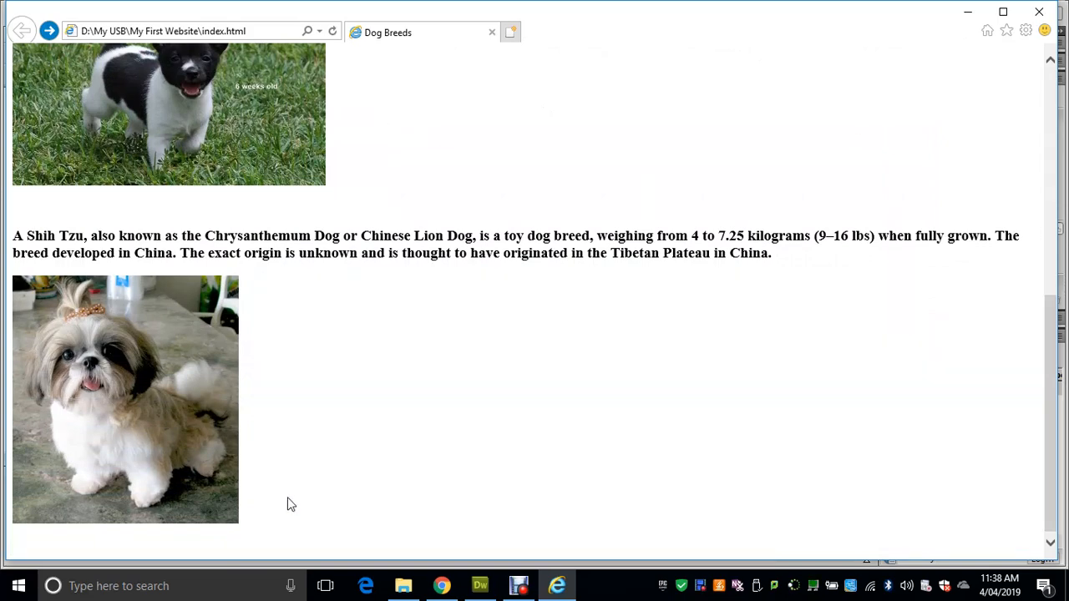
pyautogui.moveTo(1024, 412)
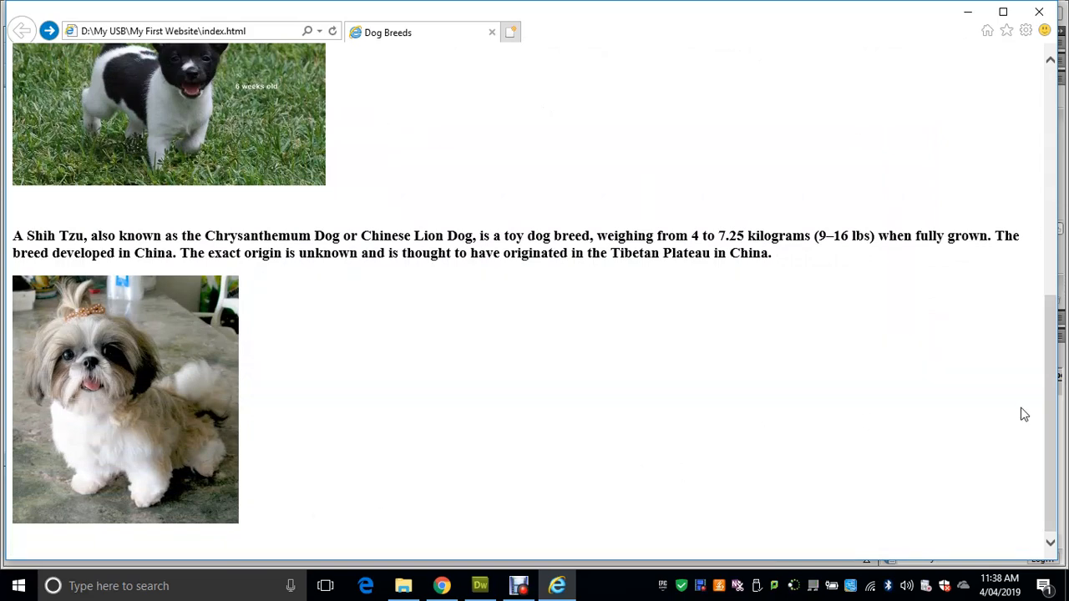
pyautogui.scroll(3)
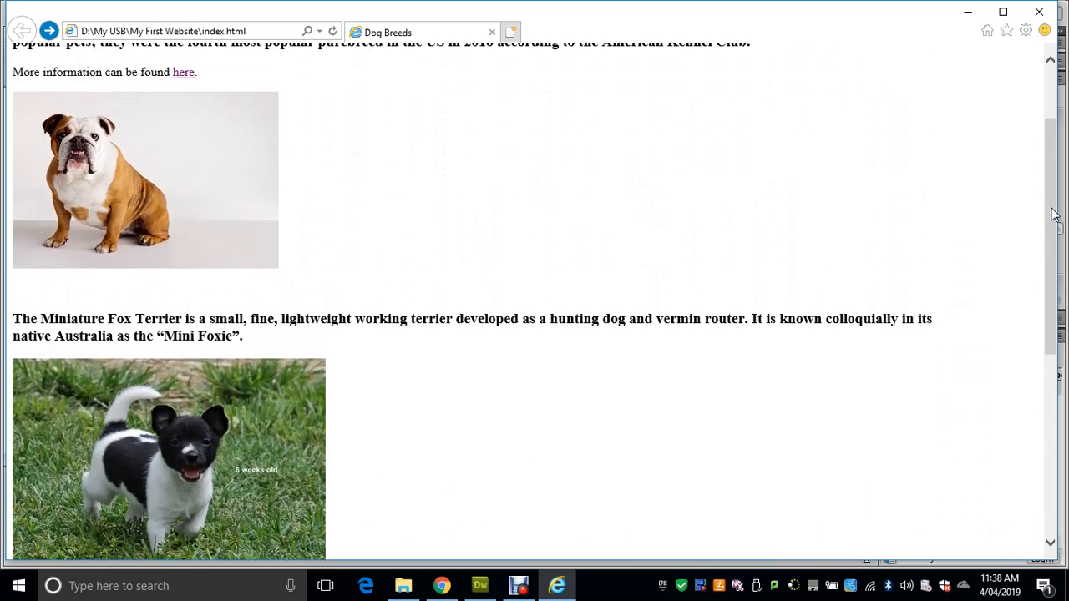
pyautogui.scroll(3)
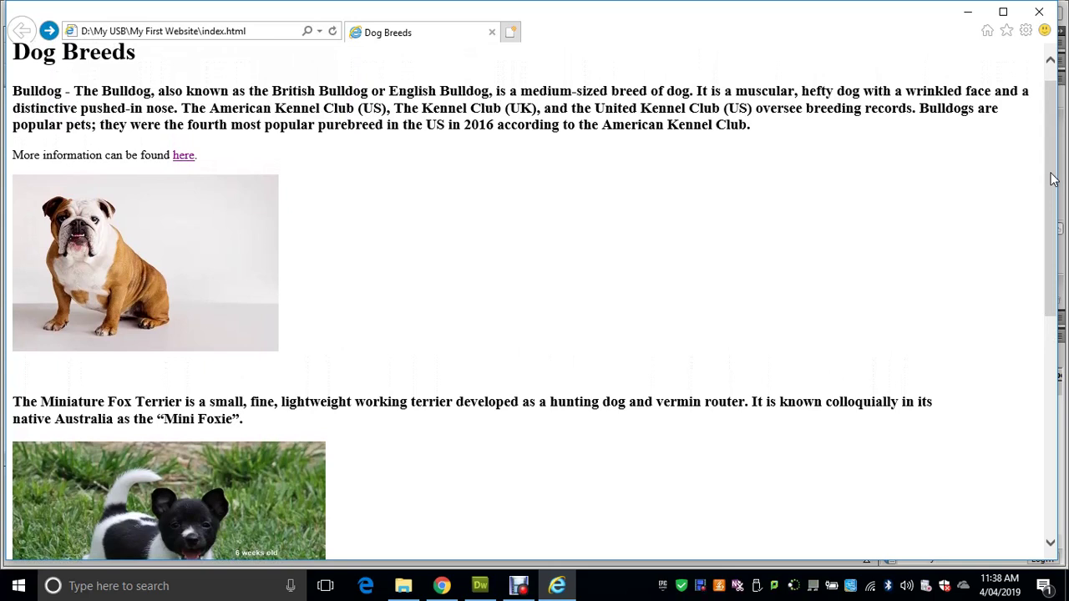
pyautogui.moveTo(552, 552)
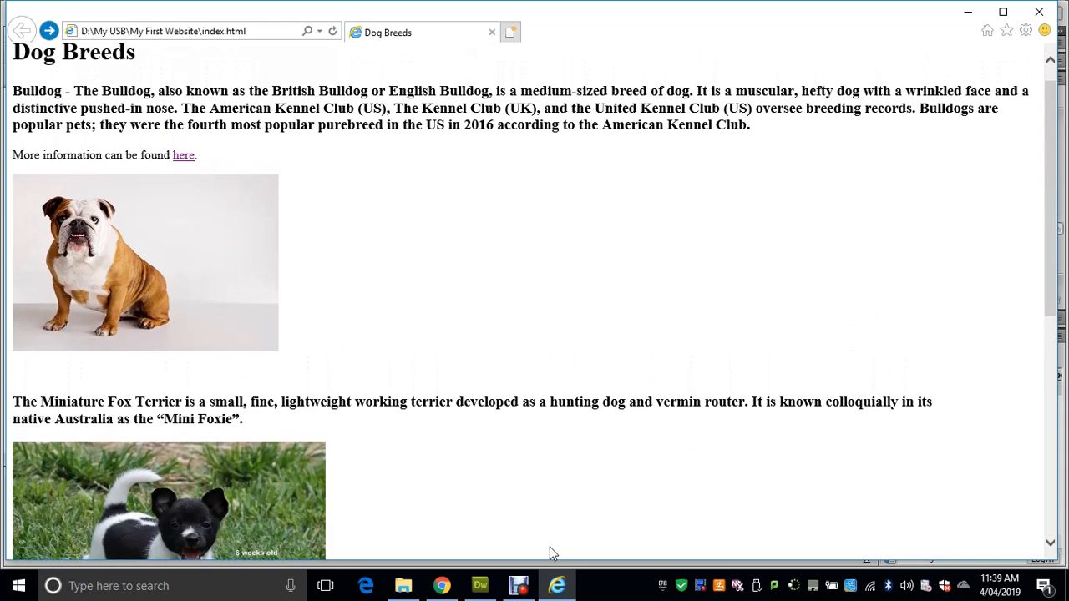